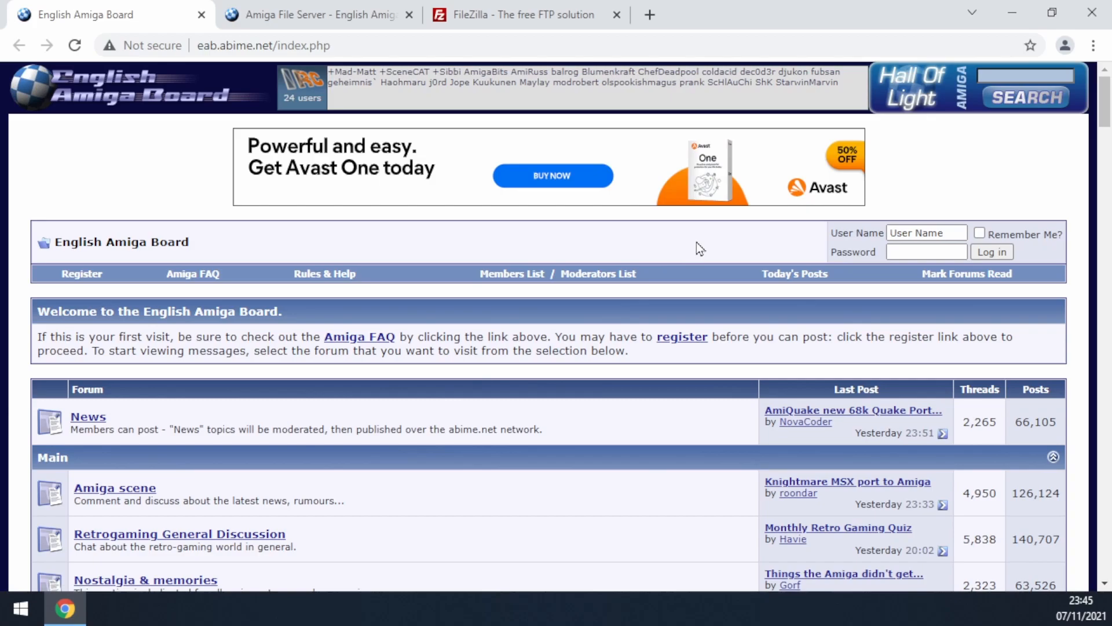
Switch to the Amiga File Server thread and find the Upload access account-creation section
scroll(down, 3)
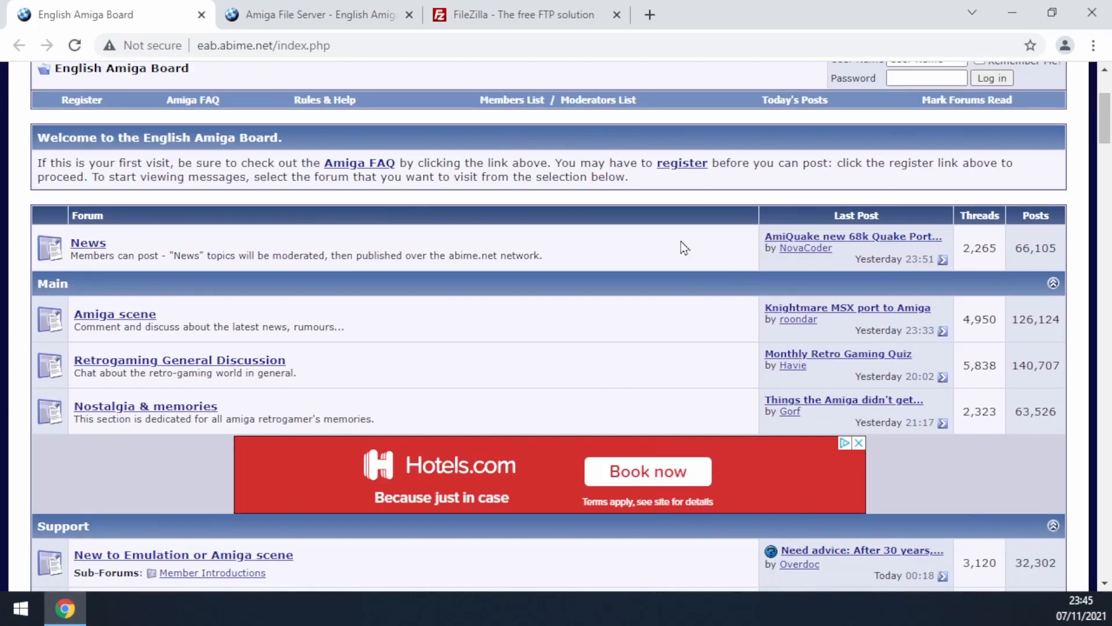
click(317, 15)
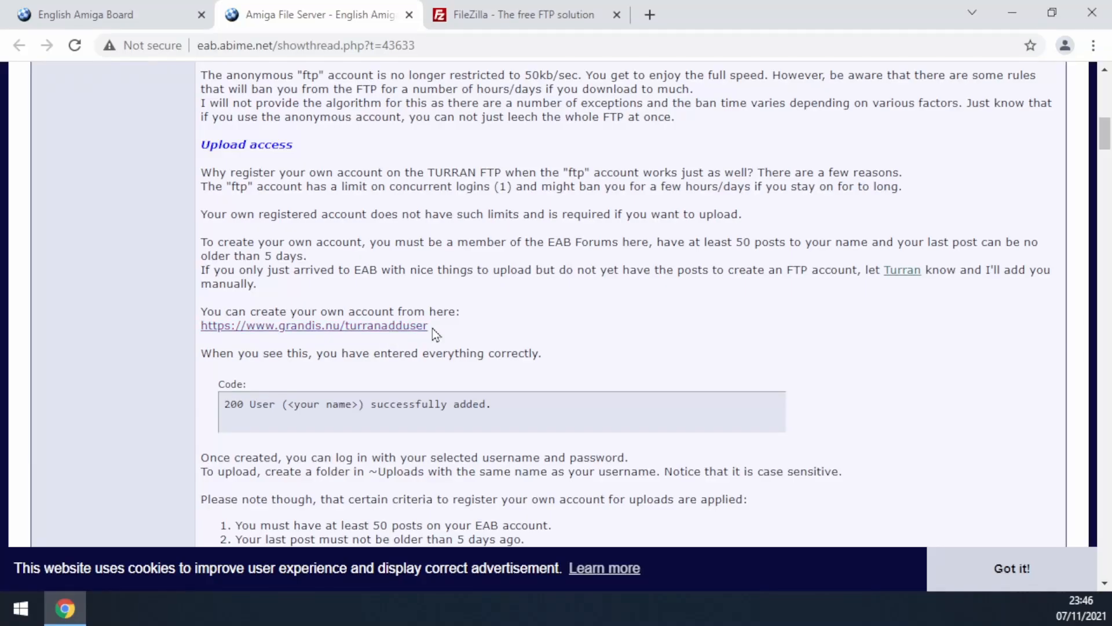
scroll(down, 3)
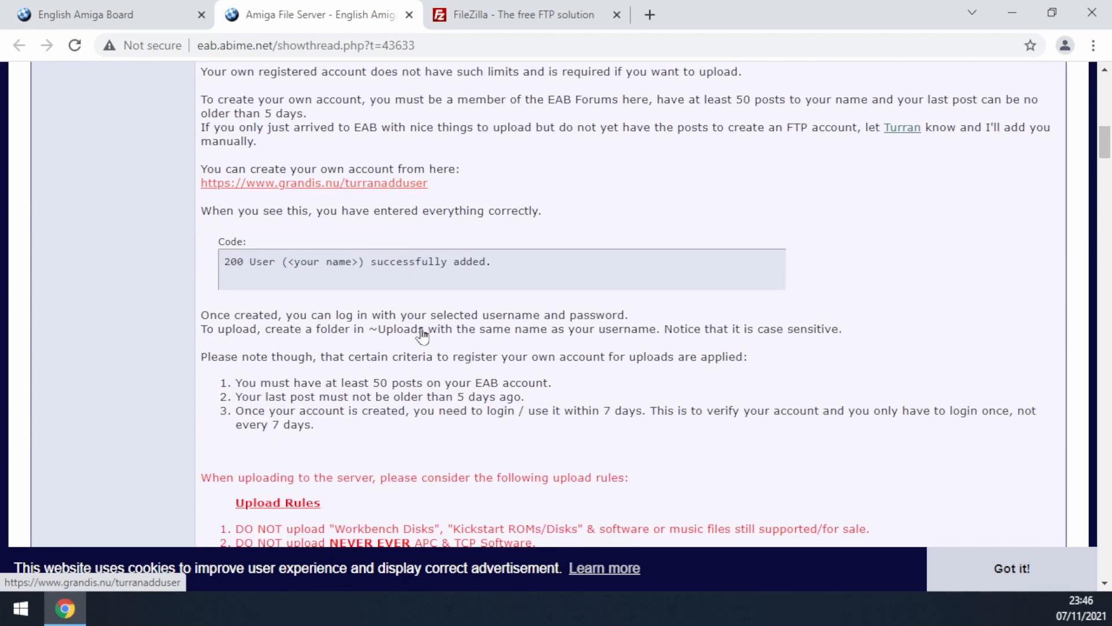
scroll(down, 3)
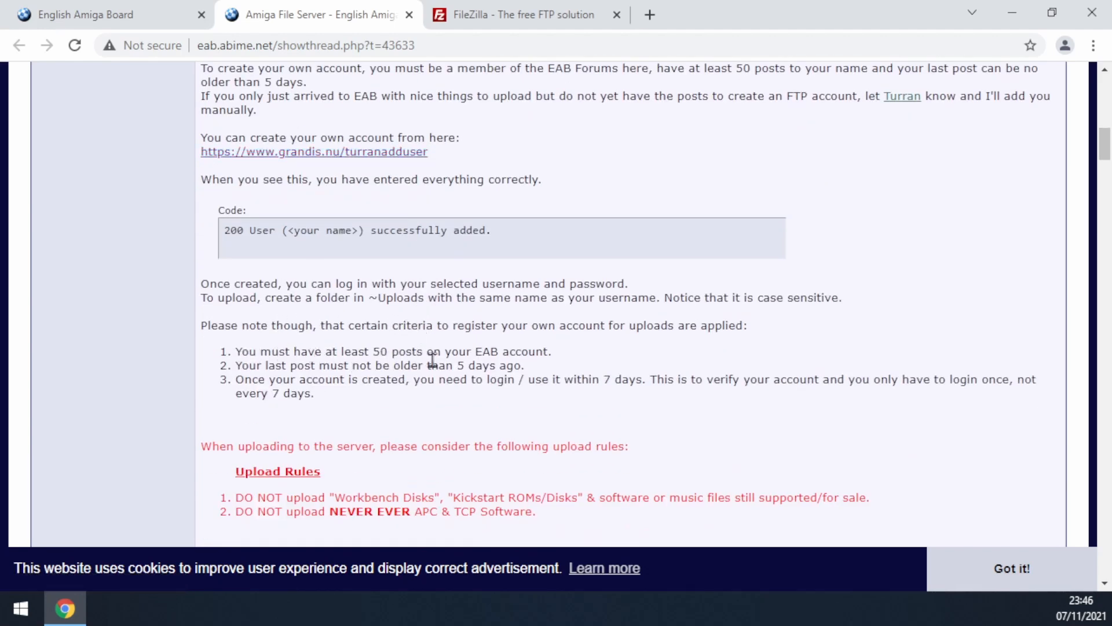
mouse_move(456, 375)
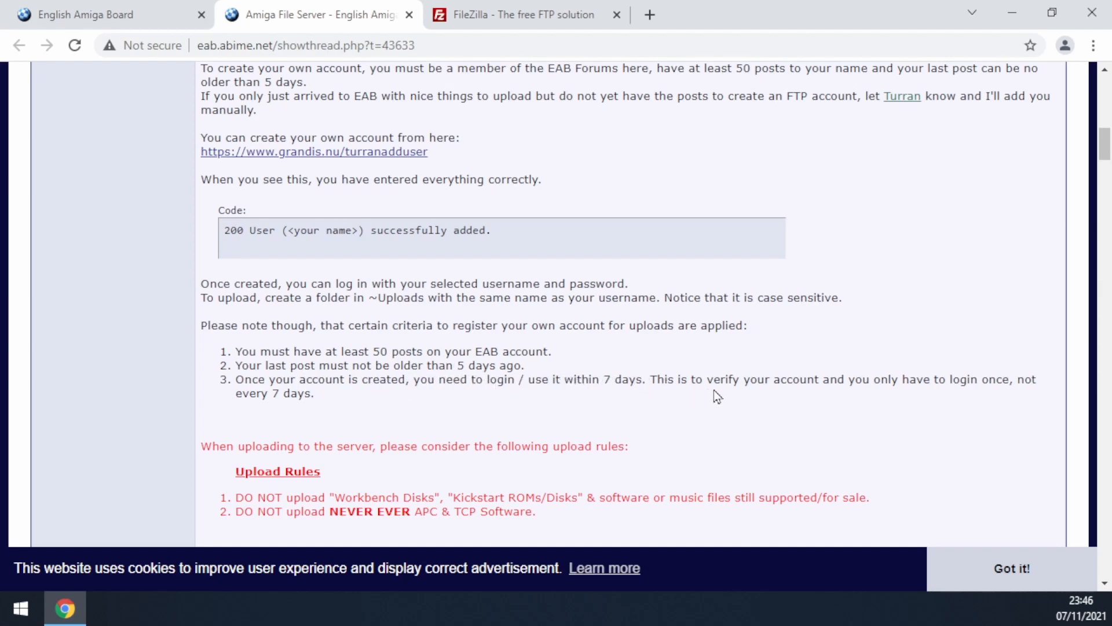
scroll(up, 3)
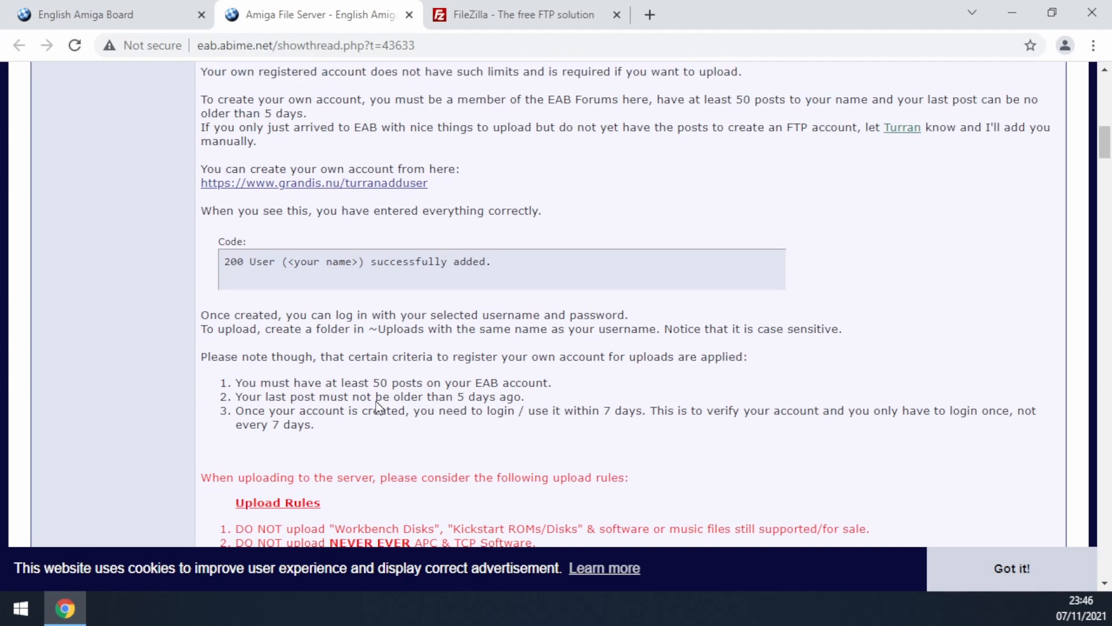
Open the EAB Uploader sign-up page and fill in the username and password fields
click(315, 183)
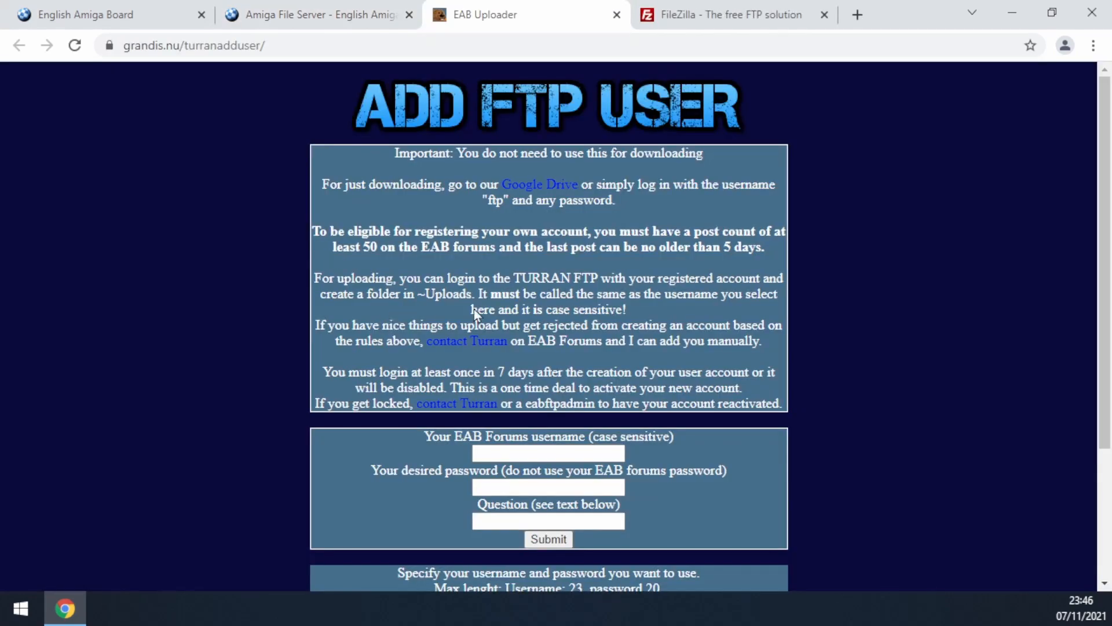
scroll(down, 3)
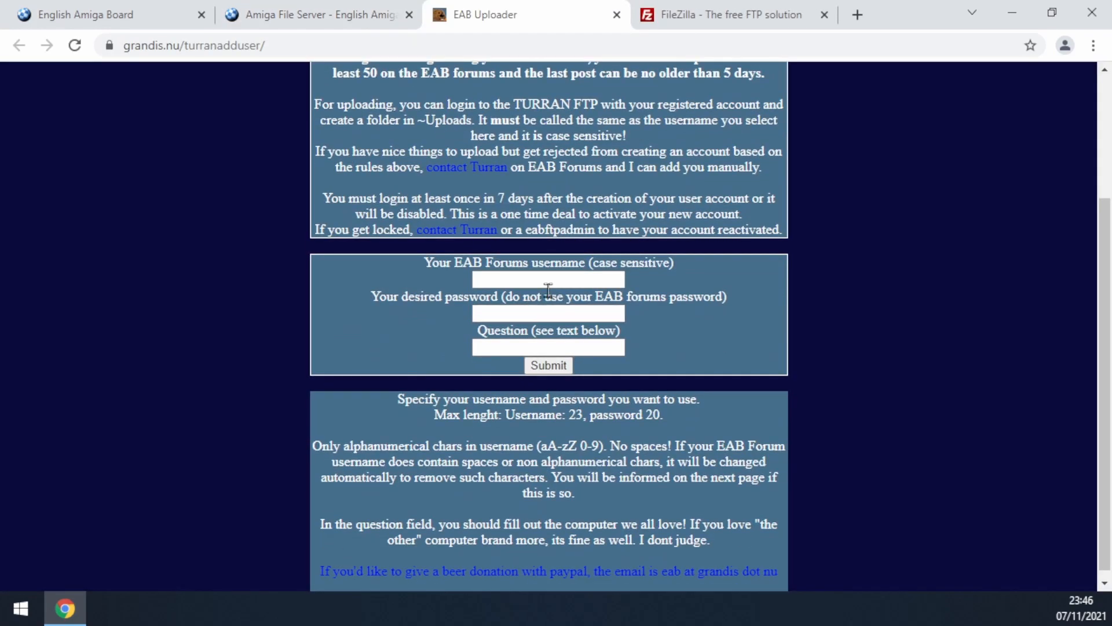
click(547, 279)
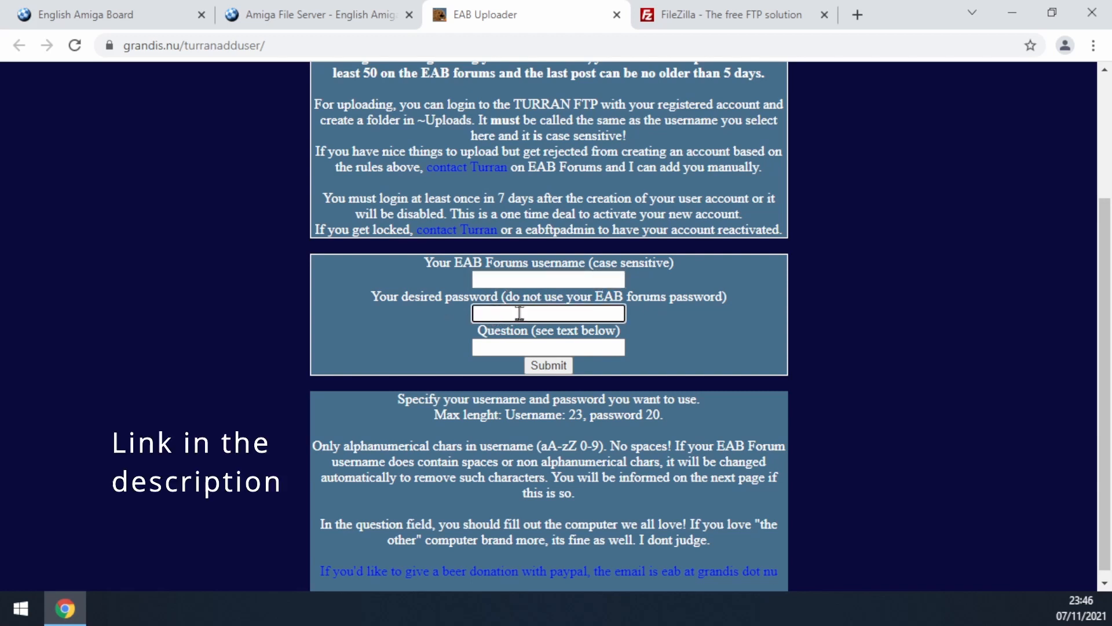
click(548, 347)
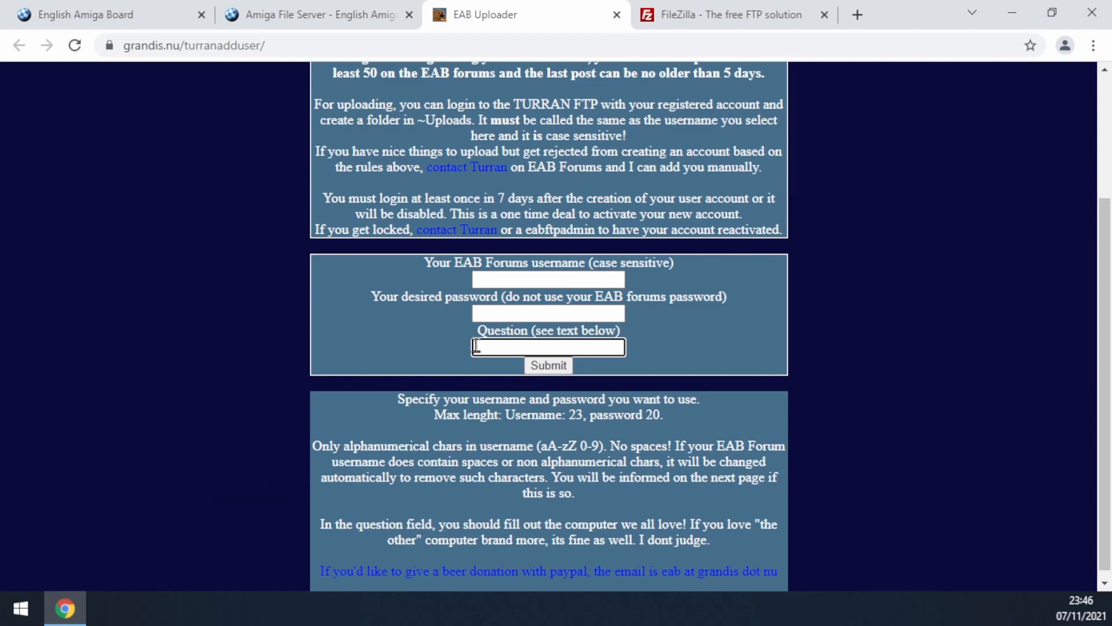
Download the FileZilla_3.56.2_win64-setup.exe installer from filezilla-project.org
click(727, 15)
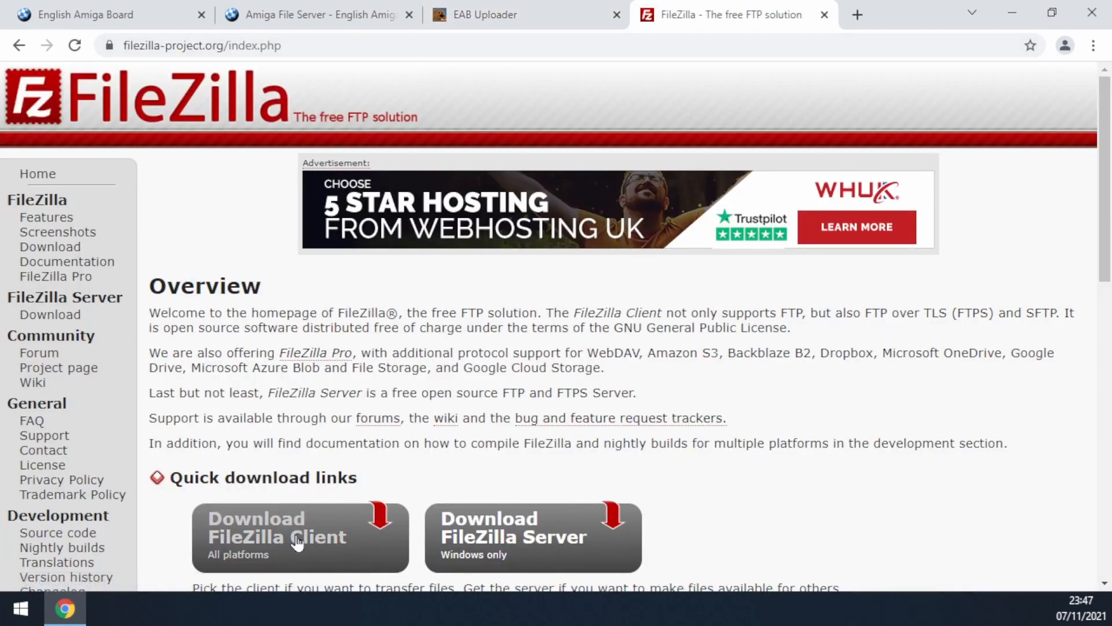
click(298, 538)
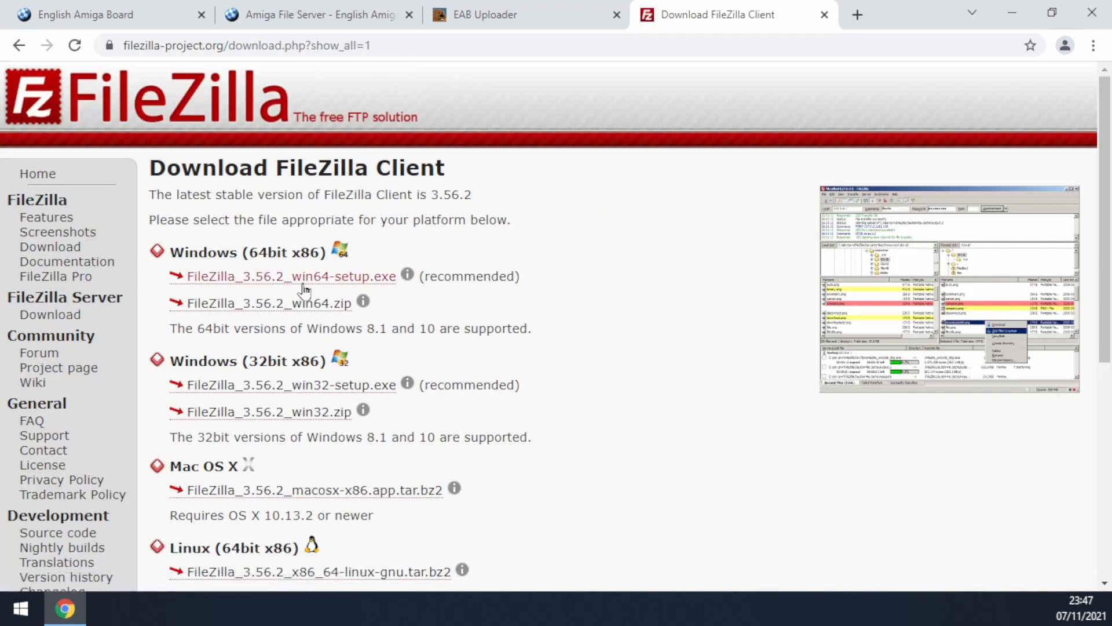
click(288, 276)
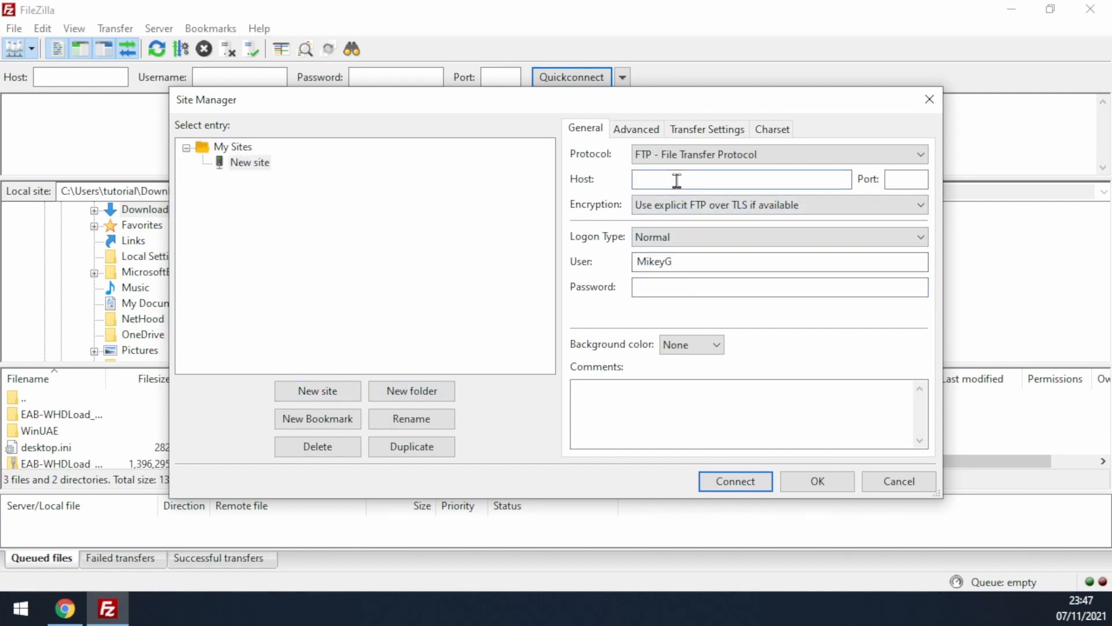
Connect FileZilla to host grandis.nu with your login, trusting the unknown certificate
text(grandis.nu)
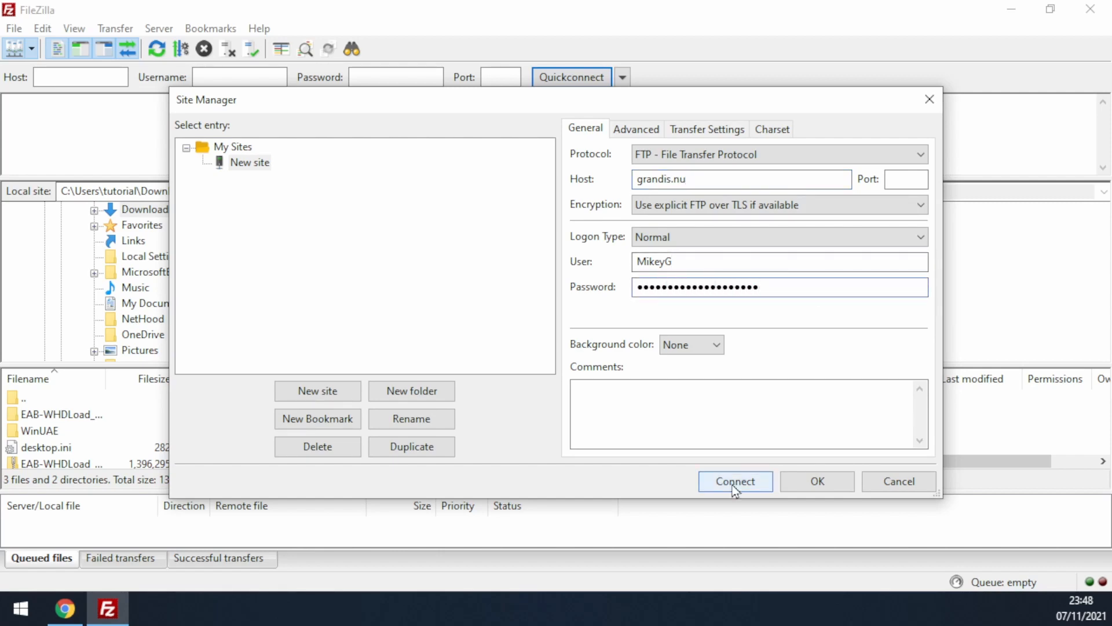
click(735, 481)
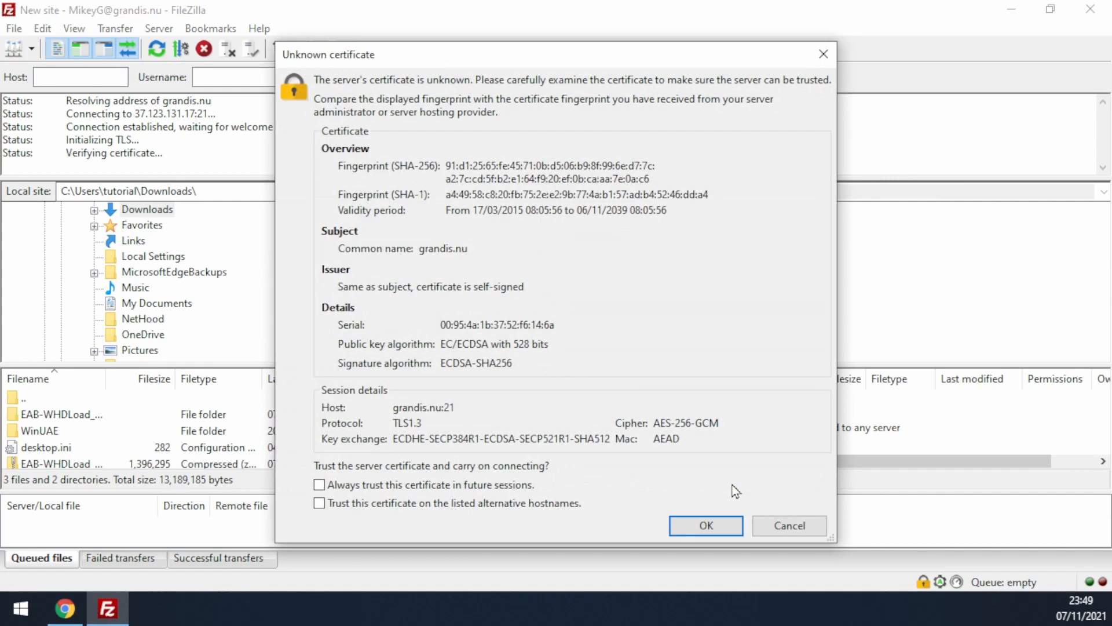
mouse_move(643, 443)
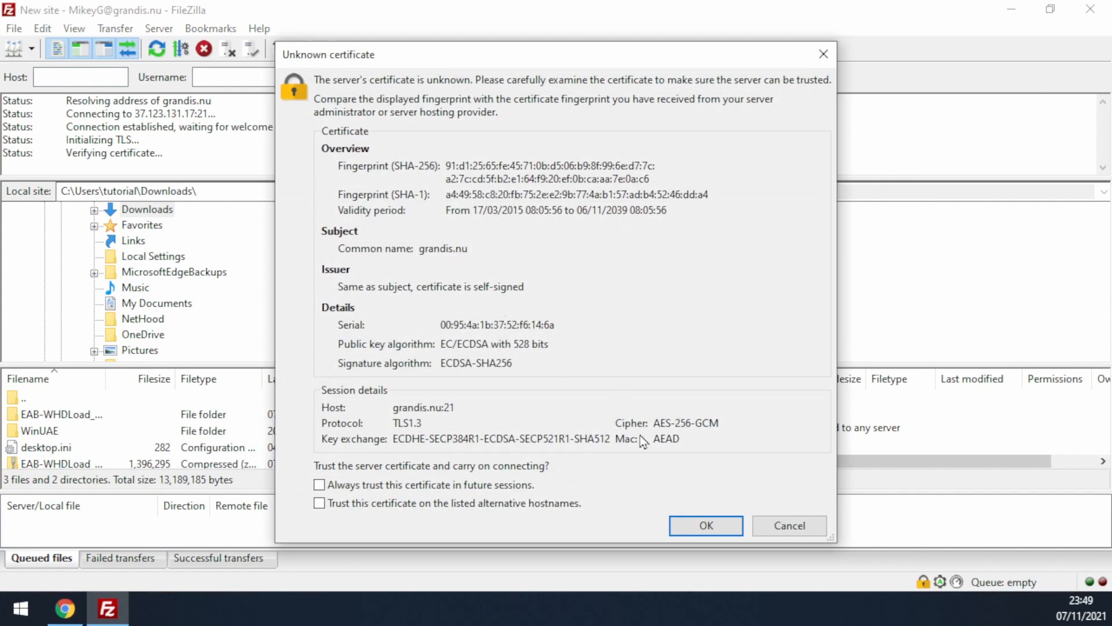
click(705, 525)
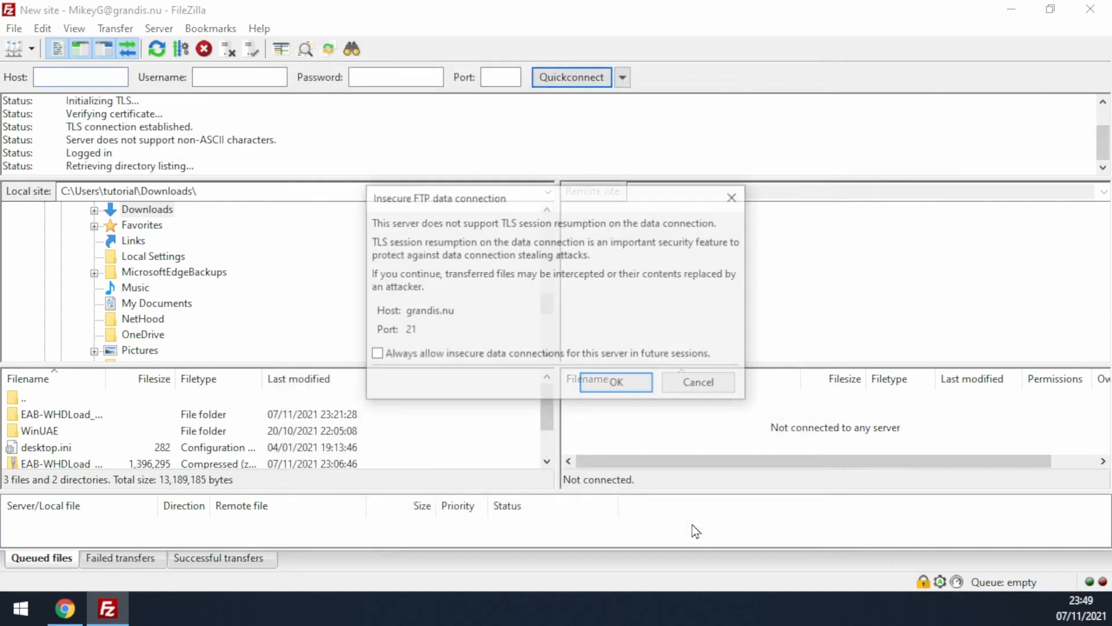
Accept the insecure FTP data connection warning and open the WHDLoad_Packs folder
click(622, 382)
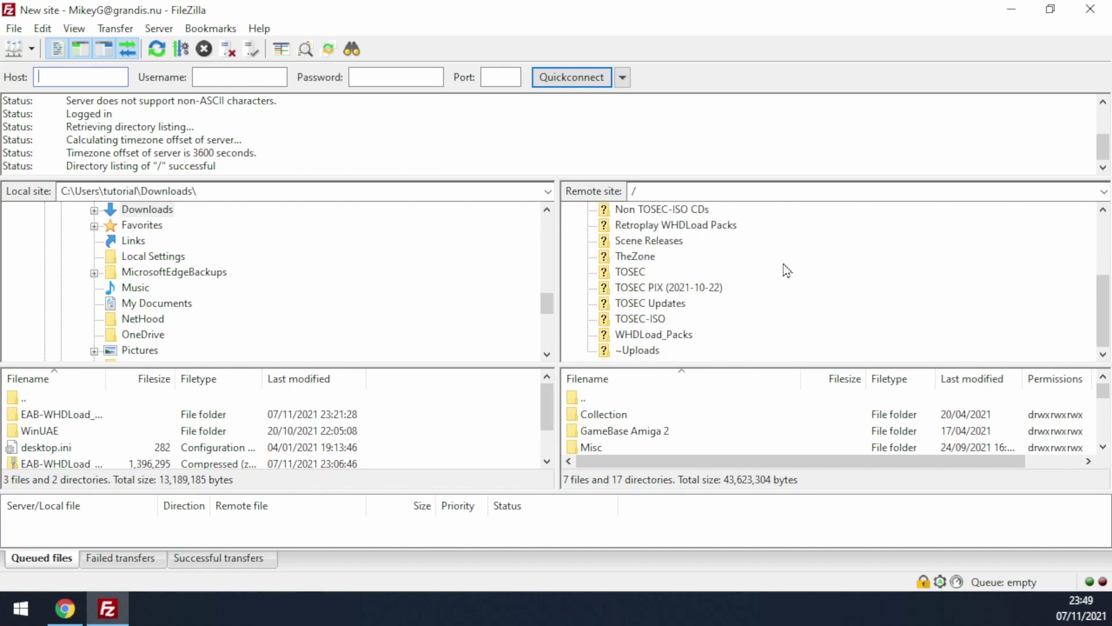
mouse_move(637, 345)
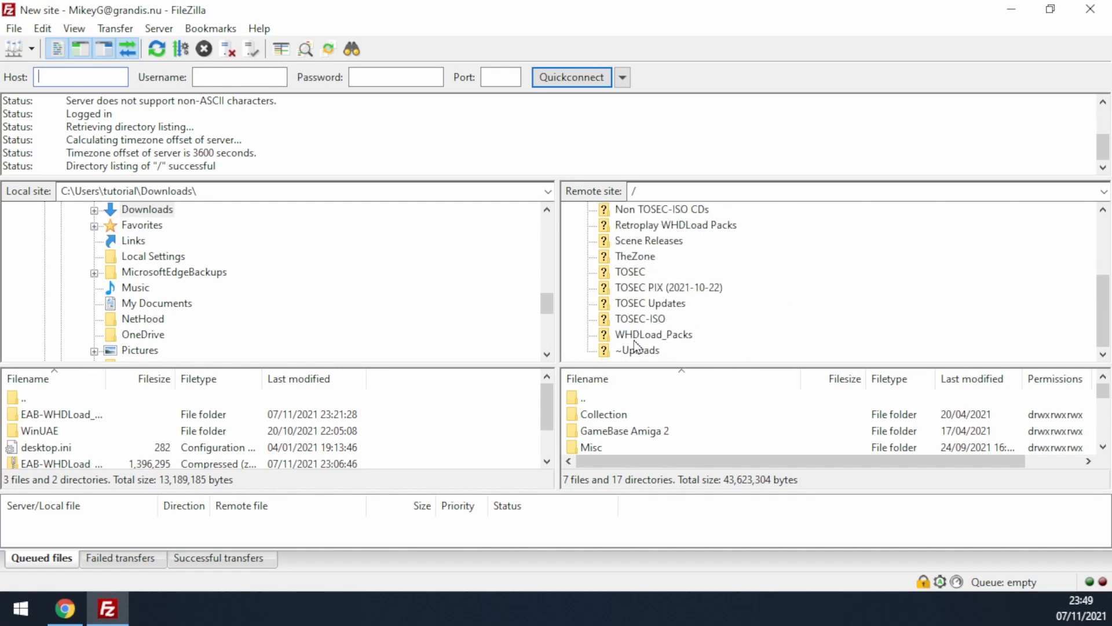
double_click(653, 334)
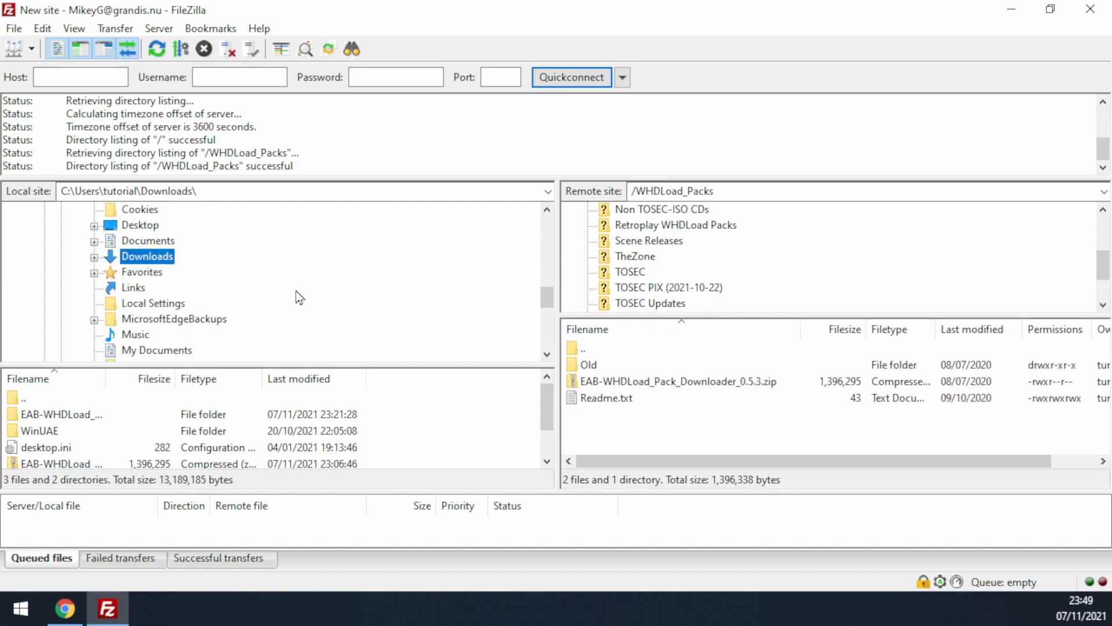
click(676, 381)
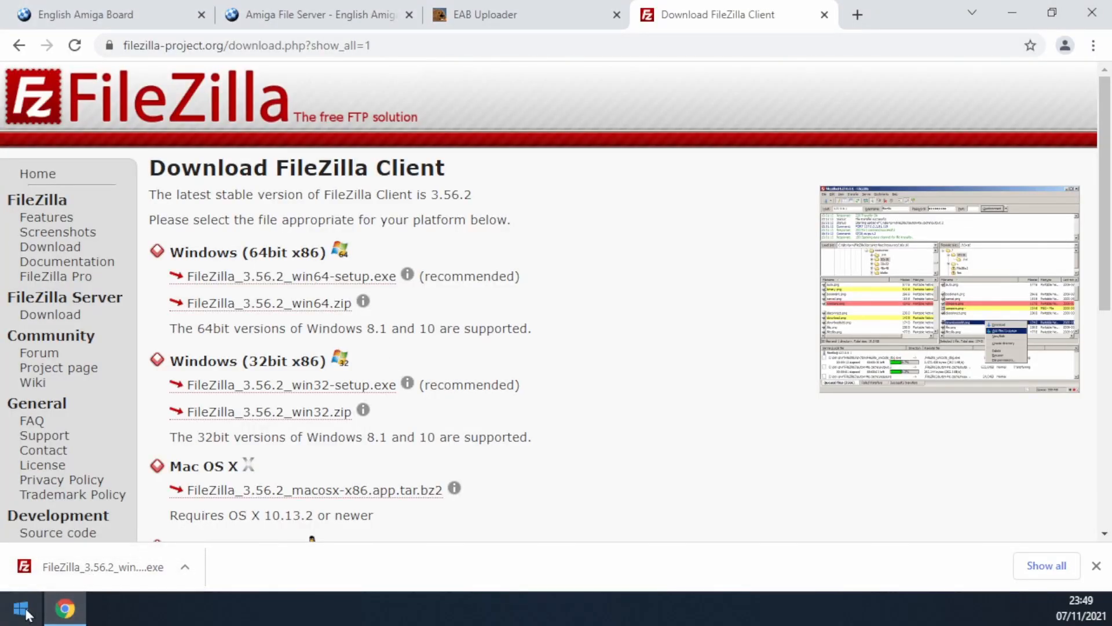
Extract the downloader zip into Downloads and launch EAB-WHDLoad_Pack_Downloader_x64.exe
right_click(476, 165)
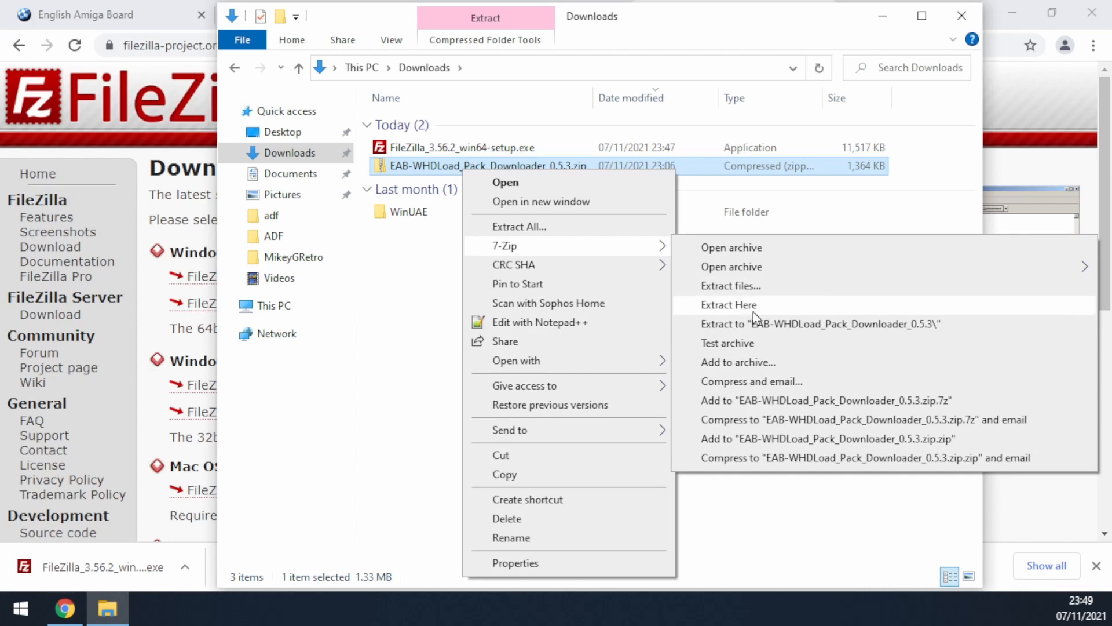
click(729, 305)
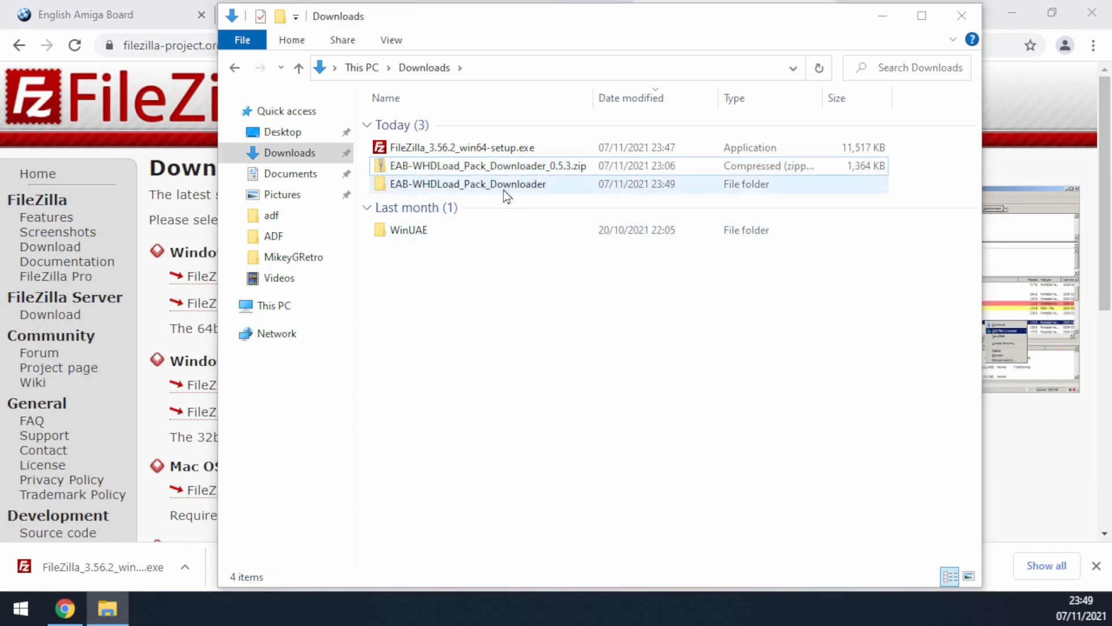
double_click(466, 184)
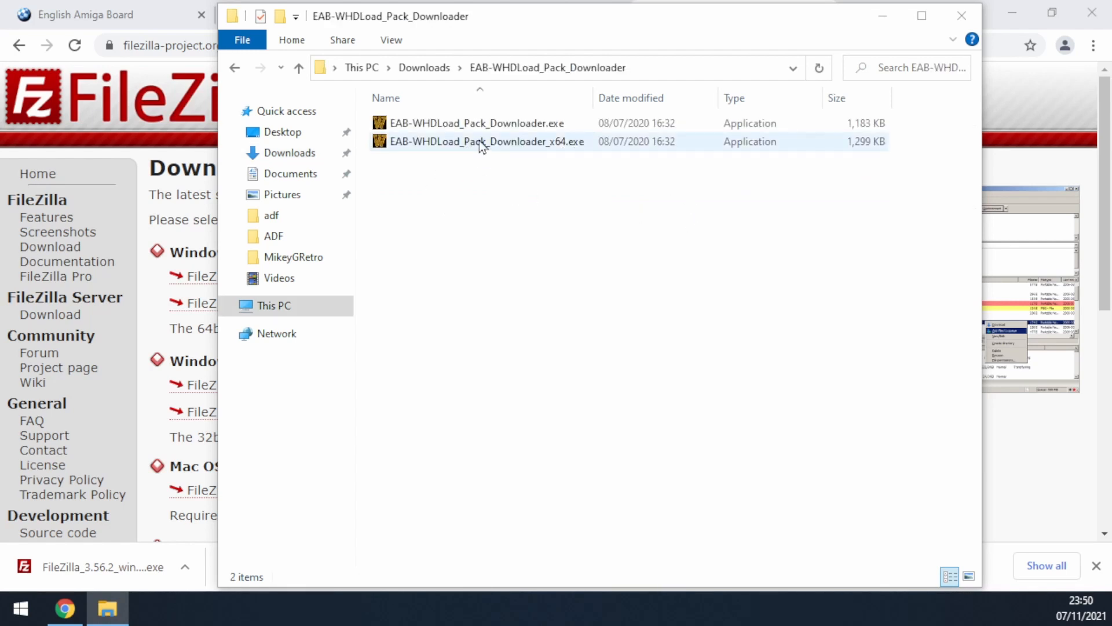
click(478, 142)
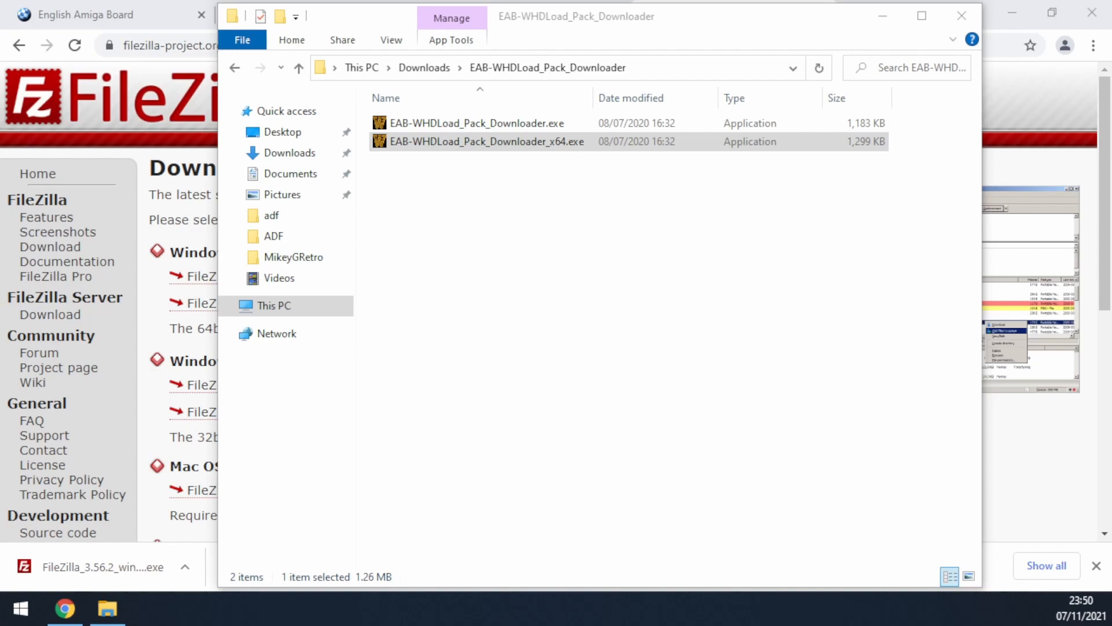
double_click(484, 142)
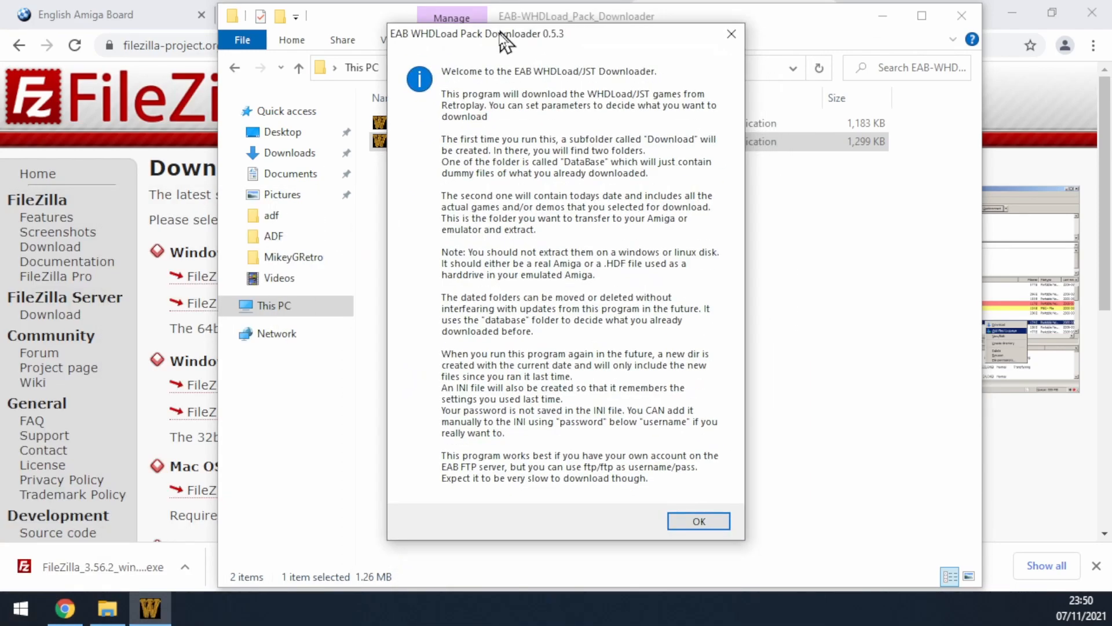
click(698, 521)
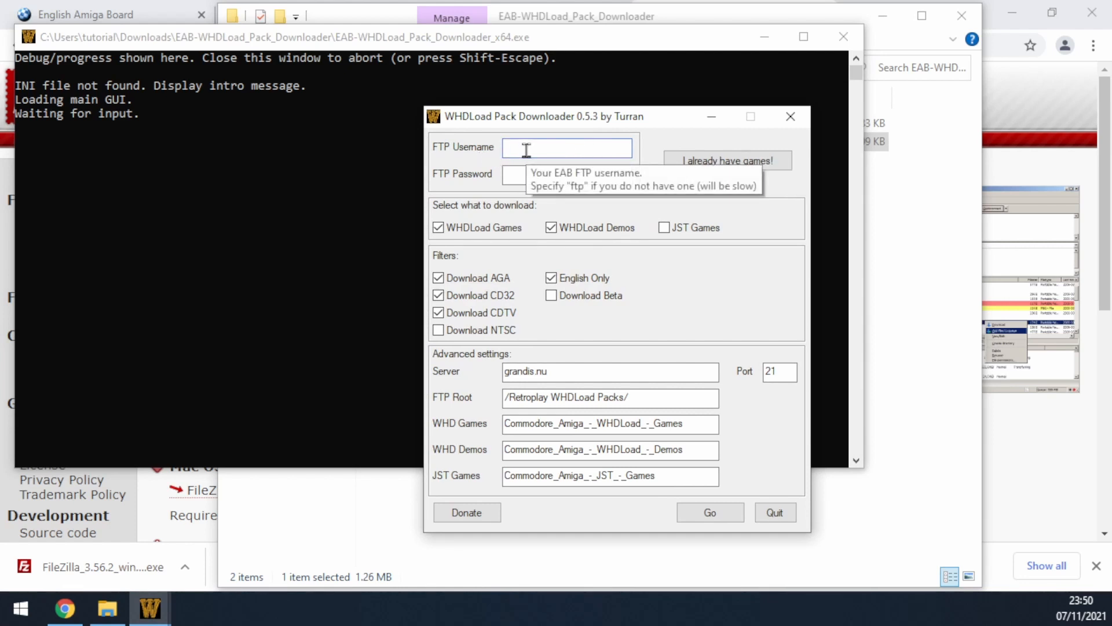
text(MikeyG)
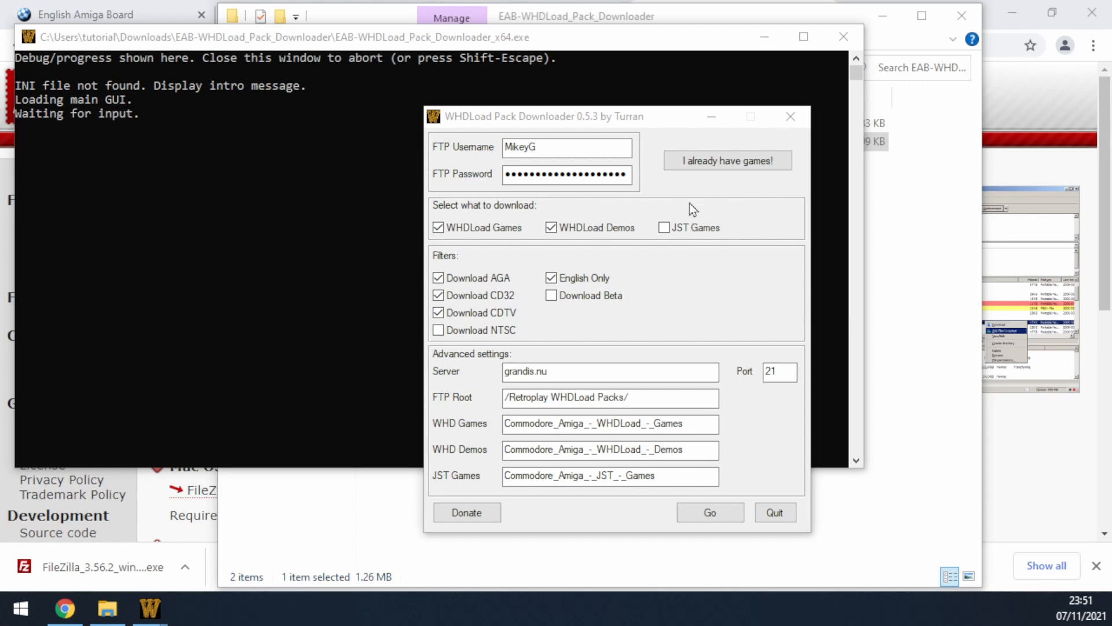
click(550, 228)
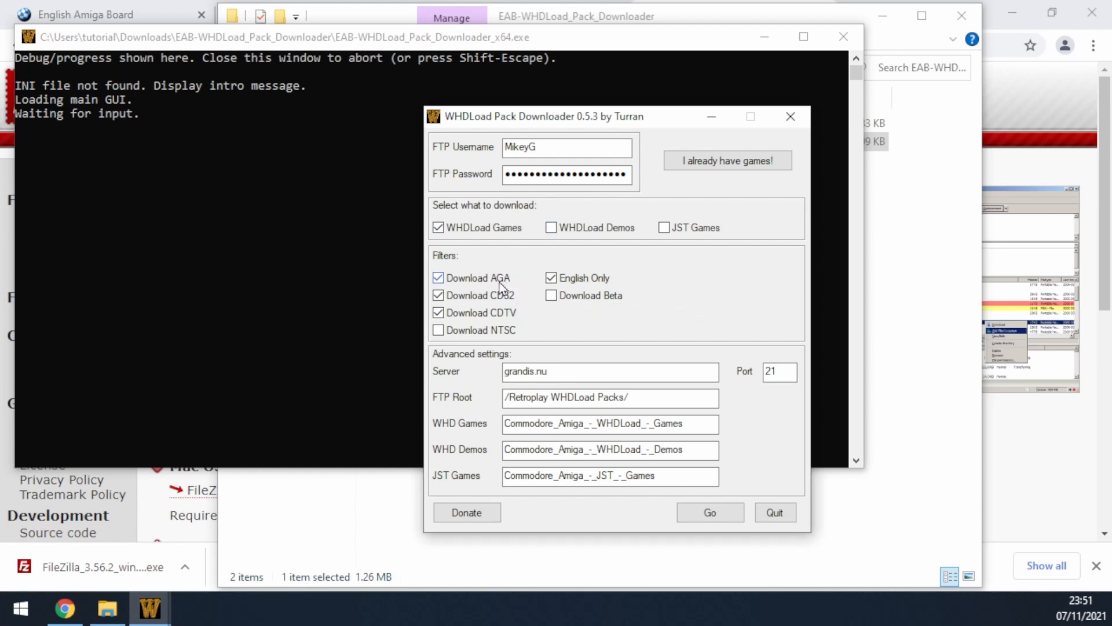
click(437, 277)
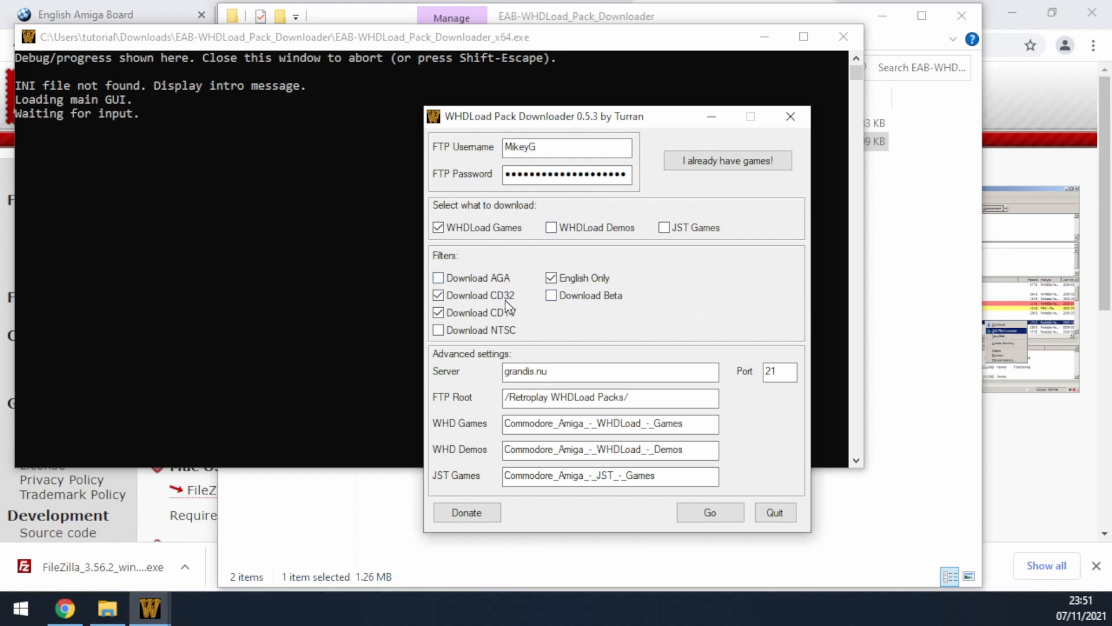
click(437, 296)
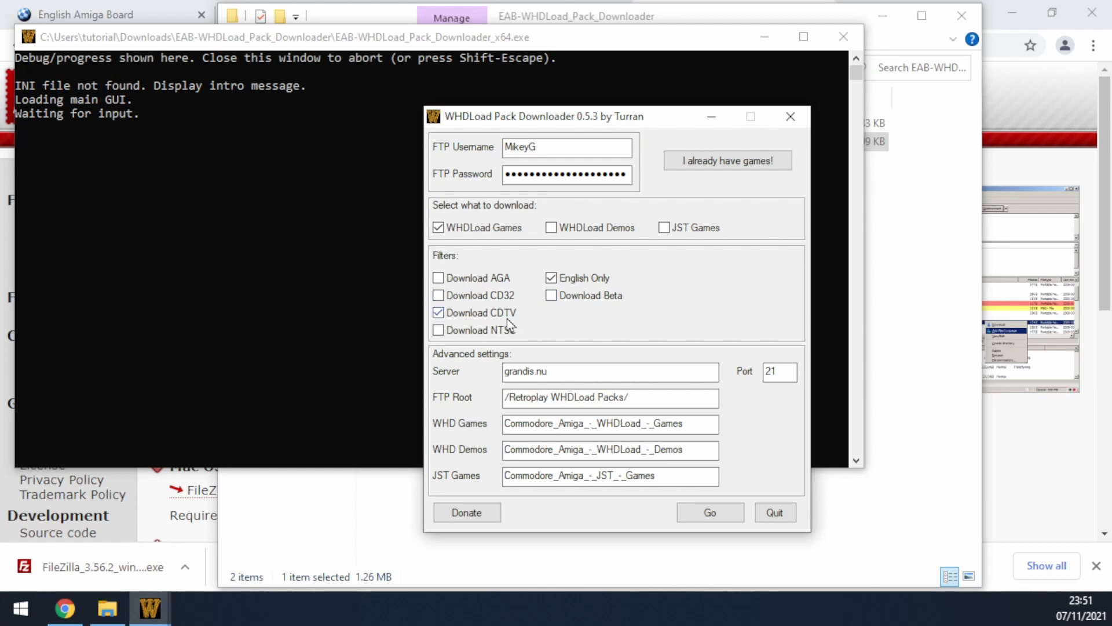
click(437, 312)
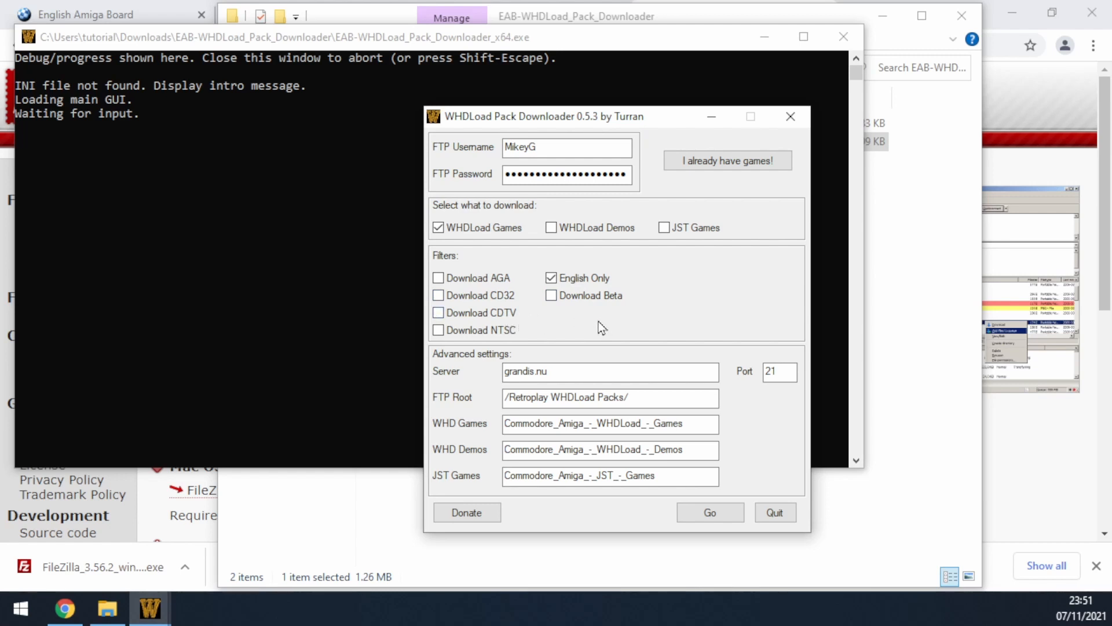
mouse_move(602, 293)
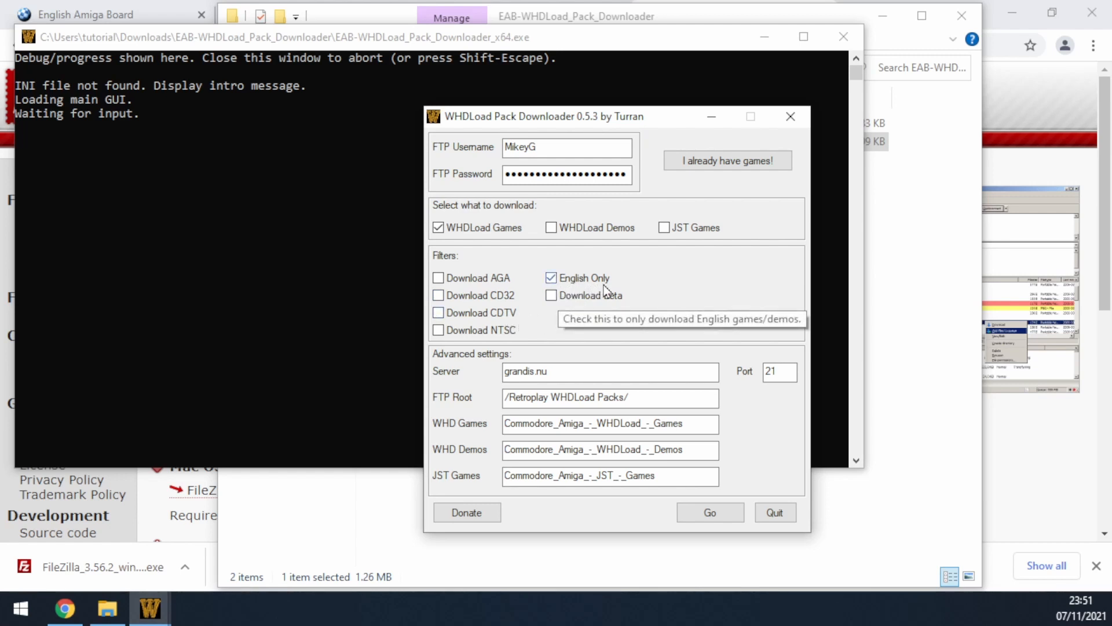
mouse_move(763, 350)
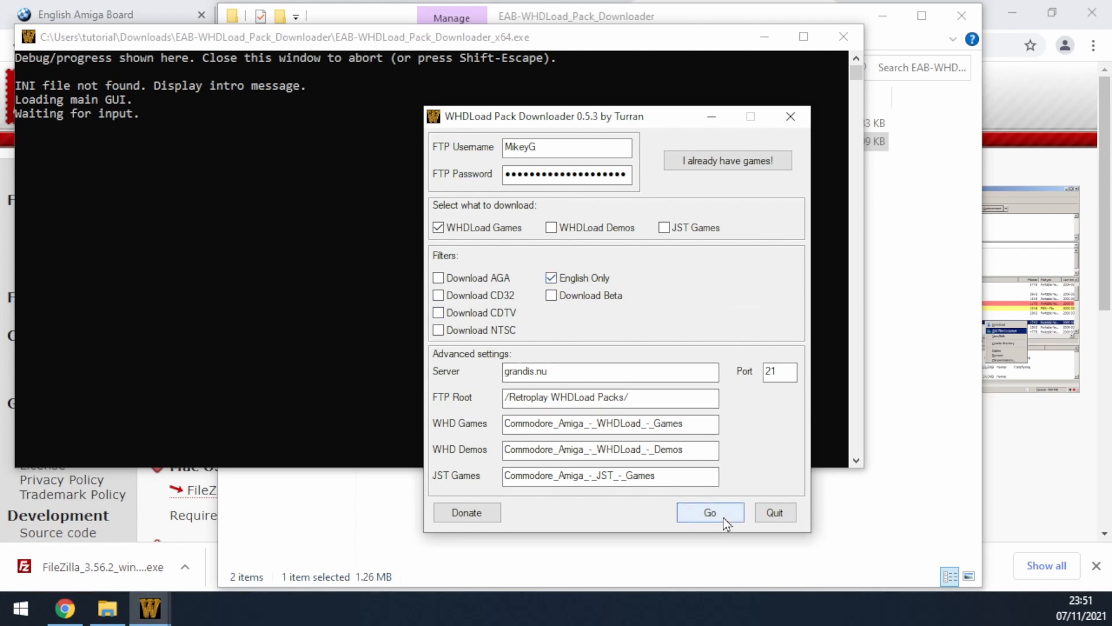
Start the download with Go and wait for 'Download completed'
click(710, 512)
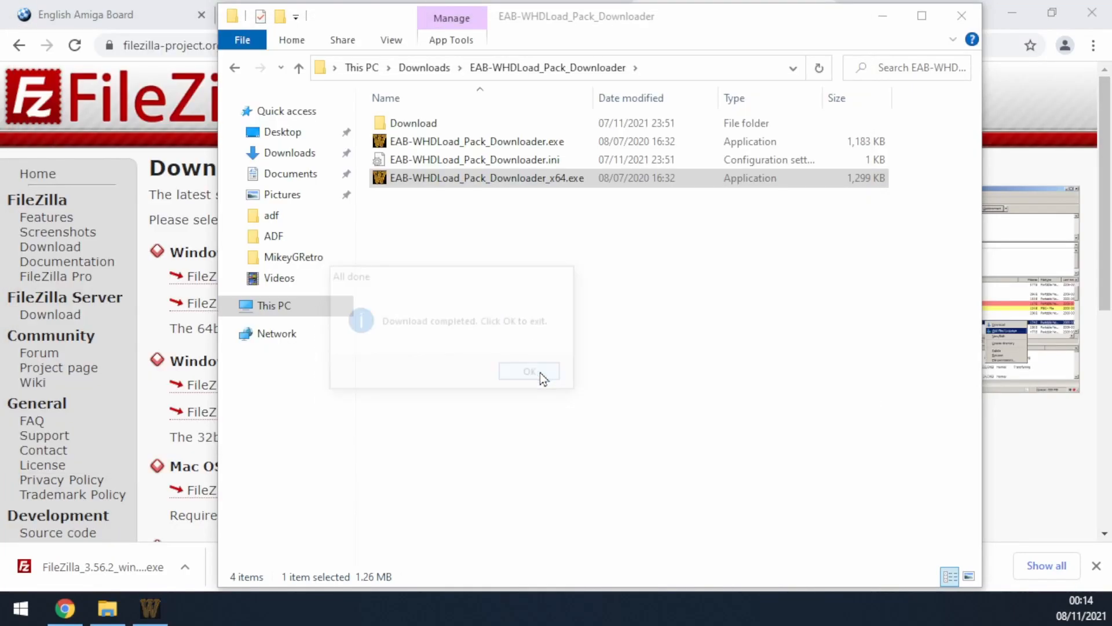
Close the downloader and browse Download > 2021-11-07 > Commodore_Amiga_-_WHDLoad_-_Games > M archives
click(529, 371)
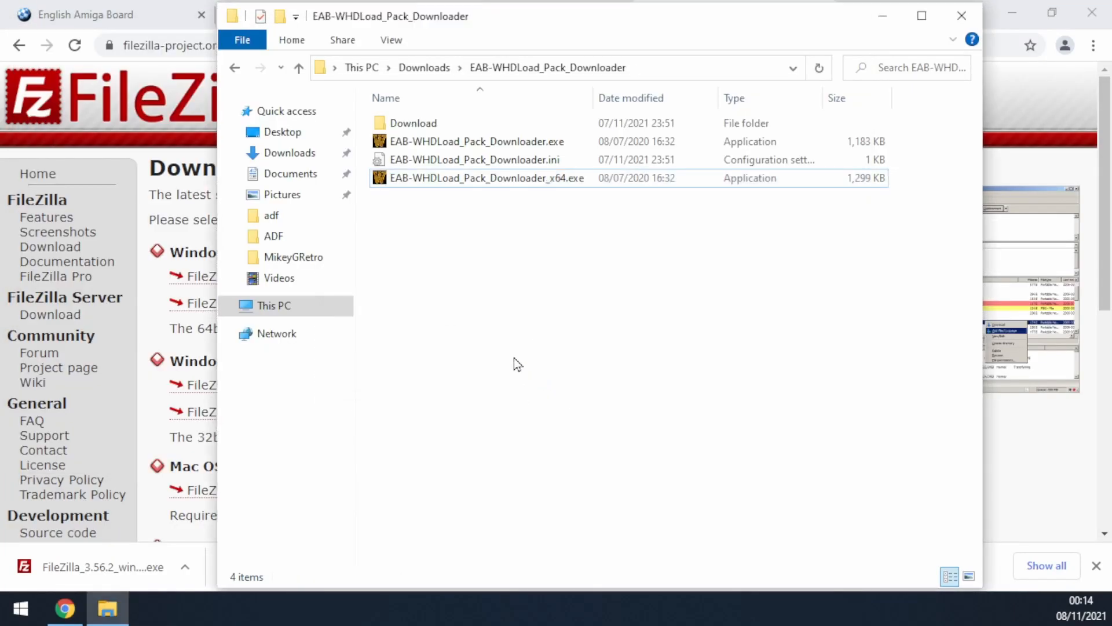
click(417, 122)
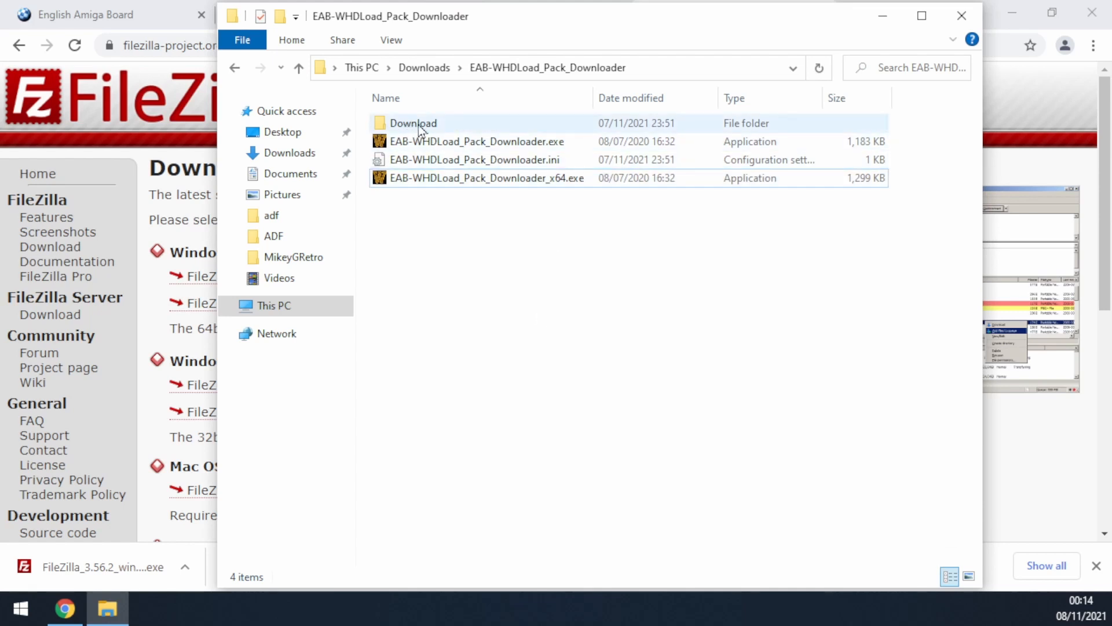
double_click(417, 123)
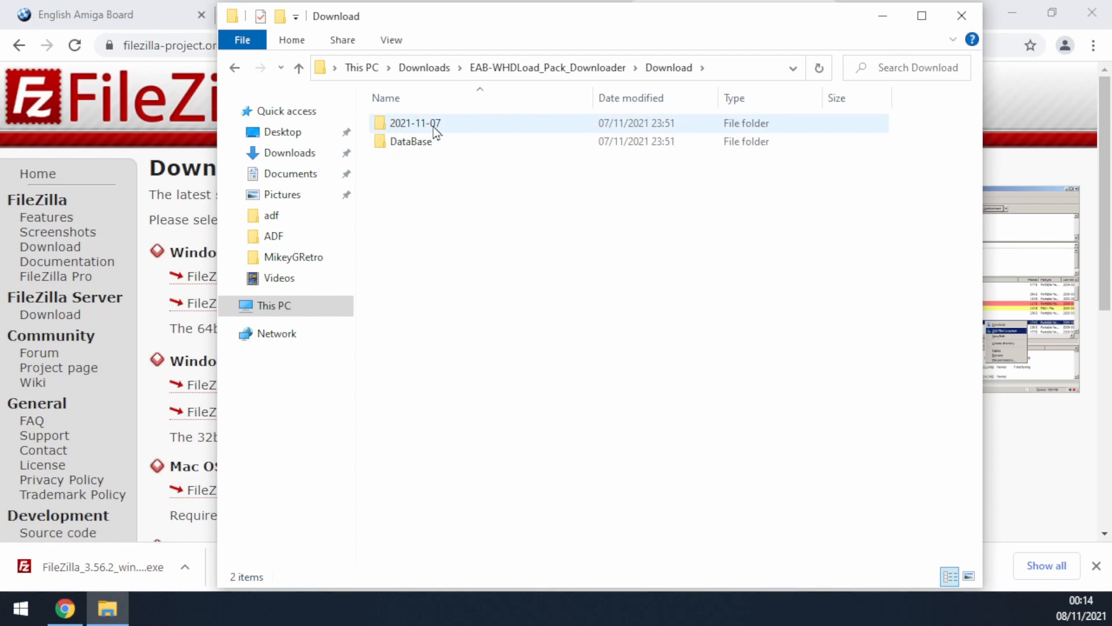
double_click(414, 123)
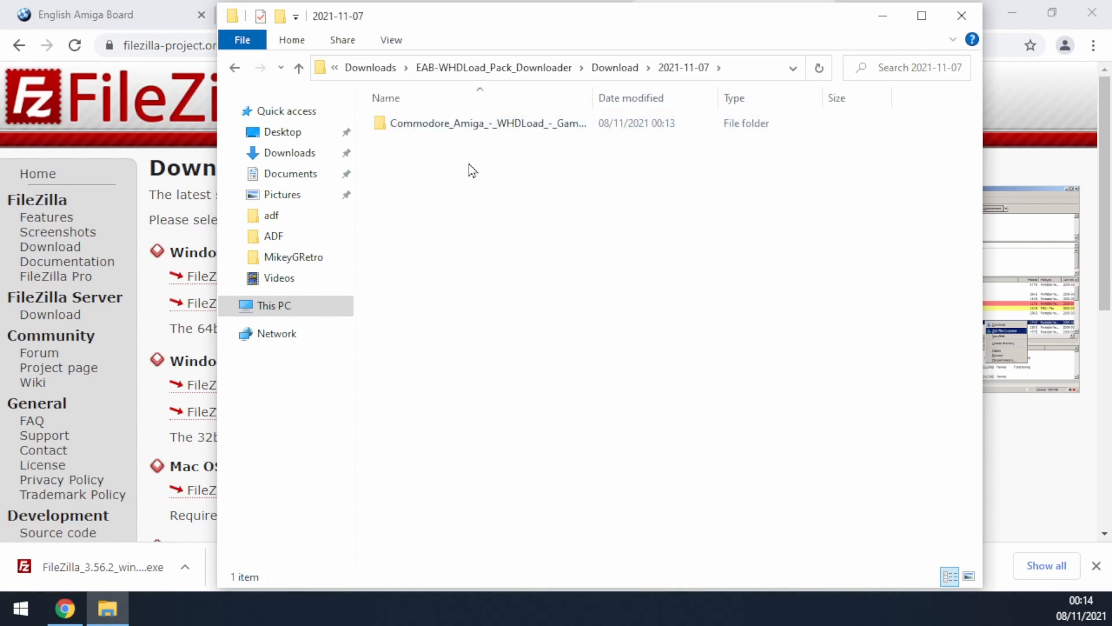
double_click(482, 124)
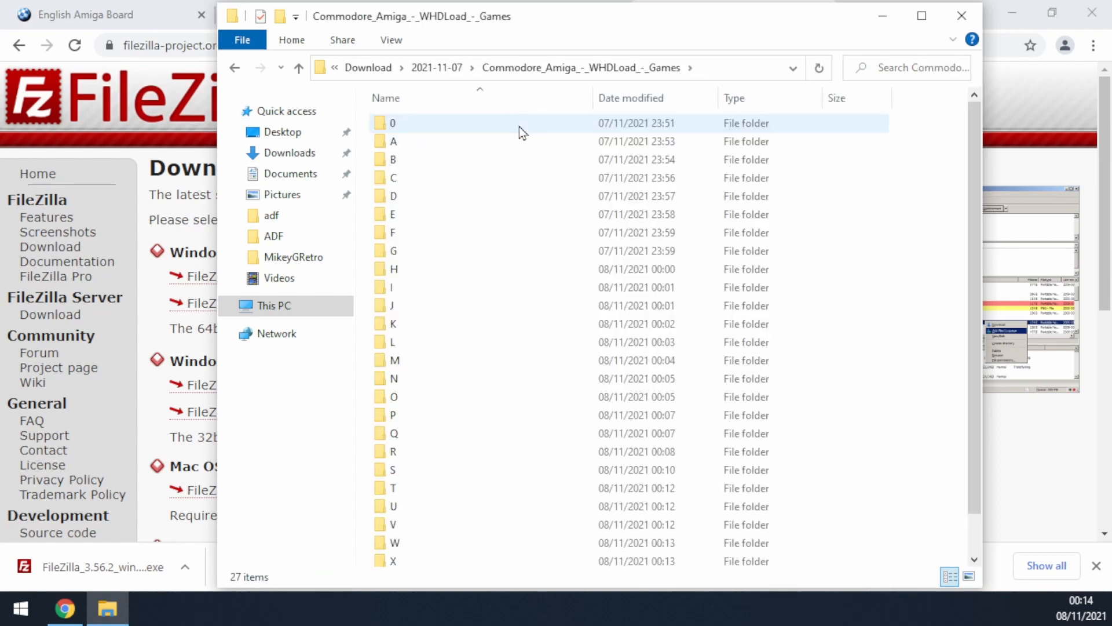
mouse_move(421, 334)
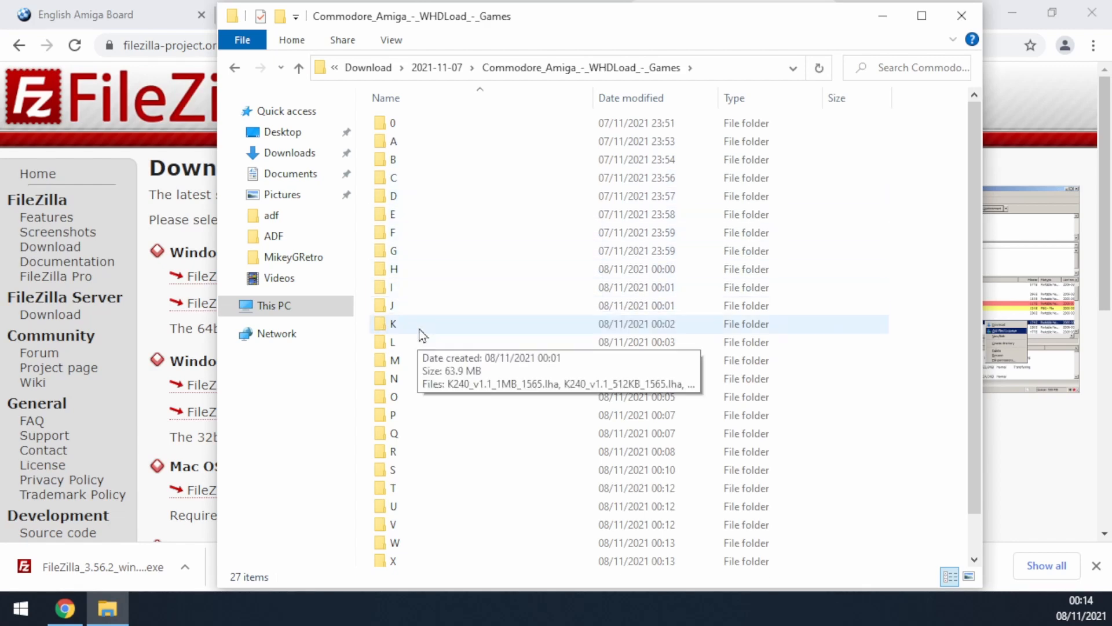
scroll(down, 3)
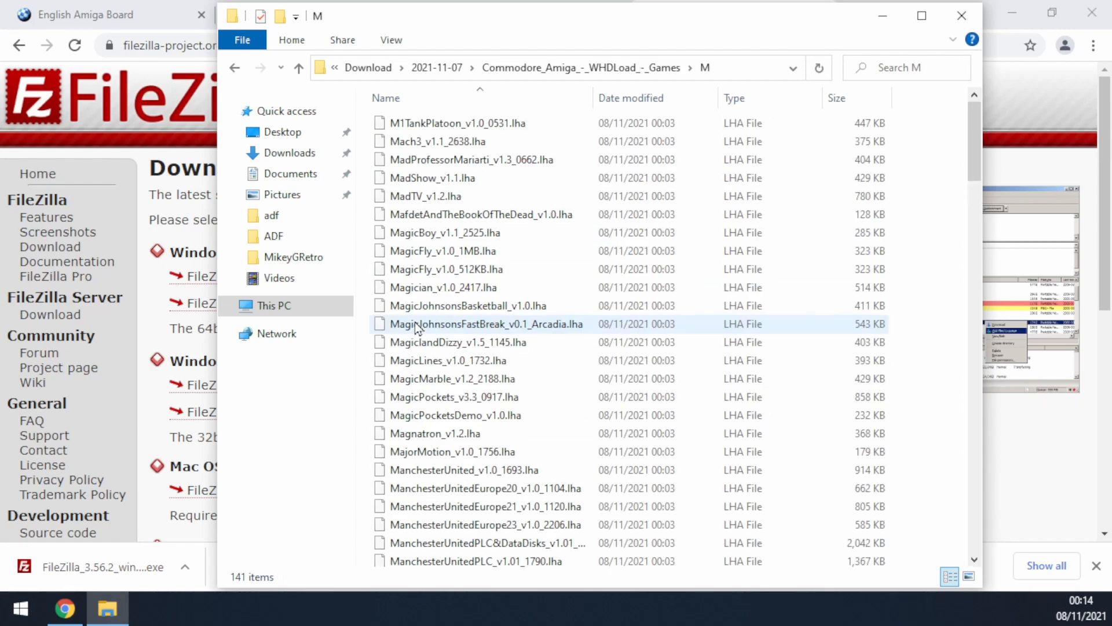
scroll(down, 3)
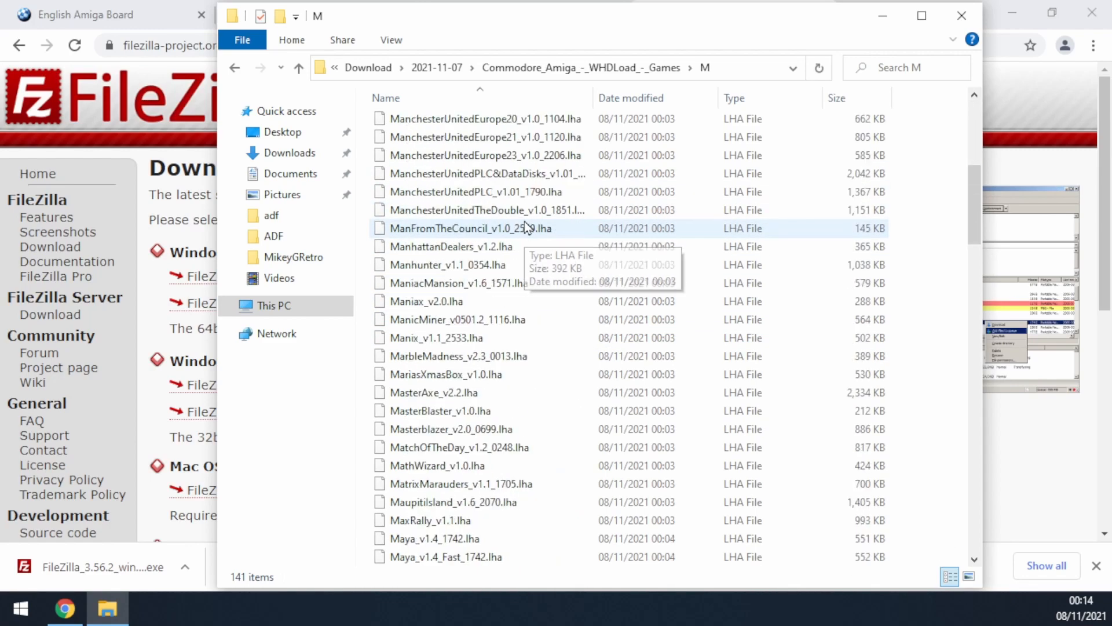
scroll(down, 3)
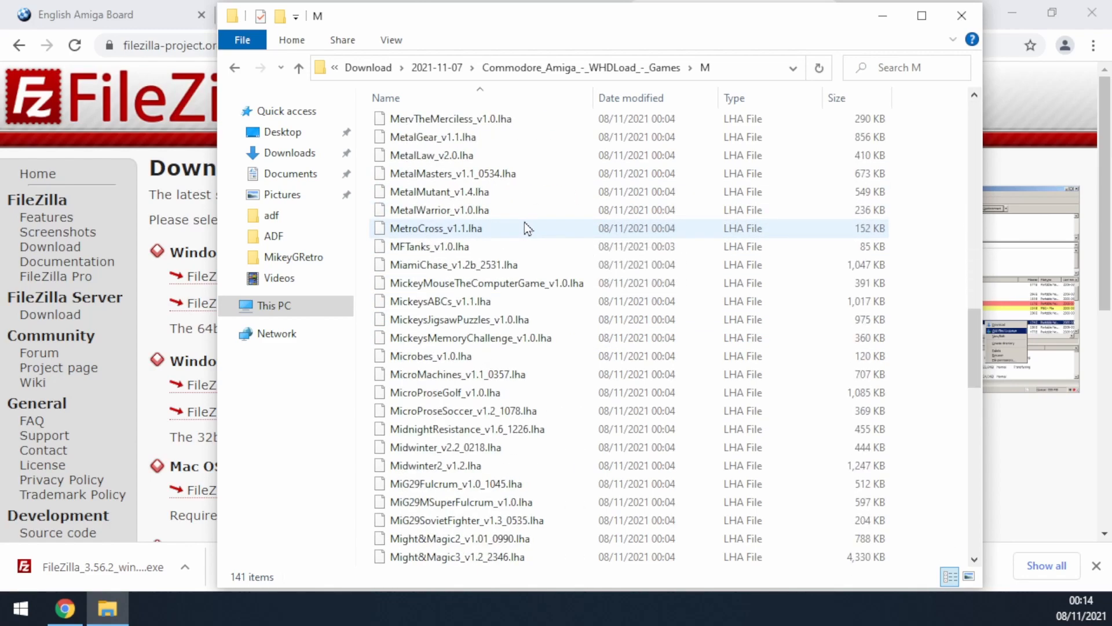